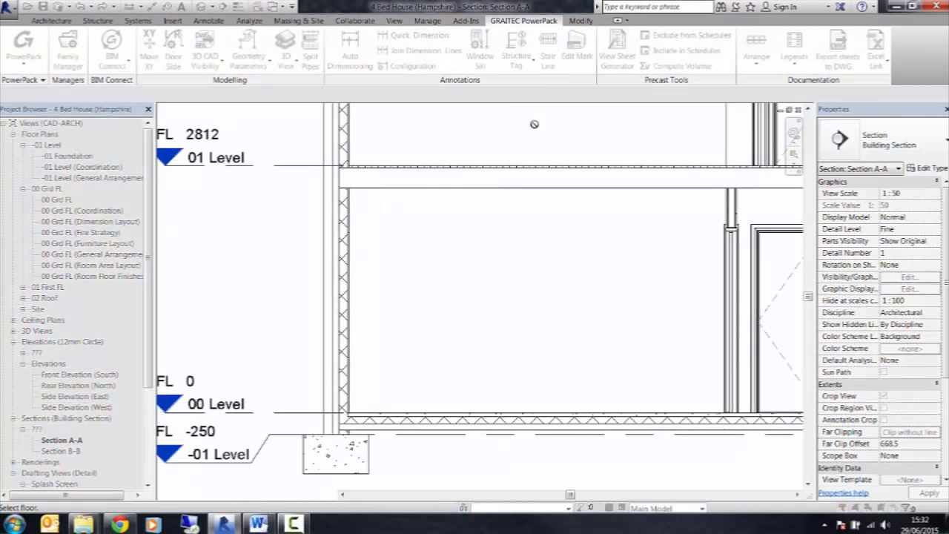
mouse_move(519, 175)
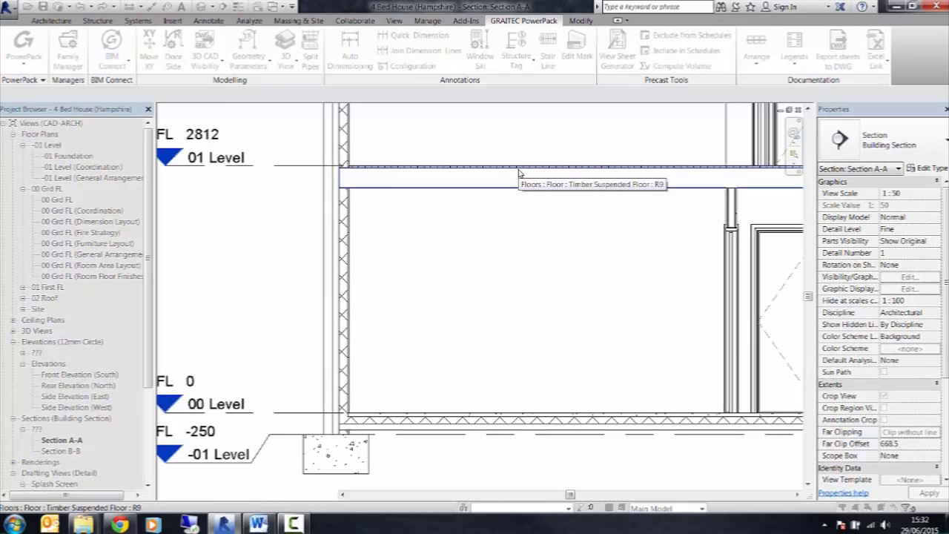
mouse_move(523, 263)
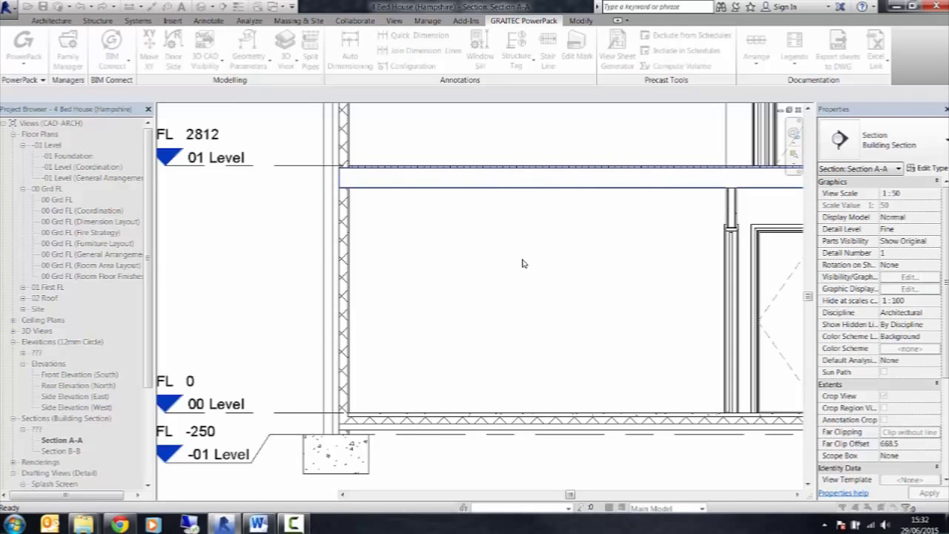
Tag both floors with material tags and open the Wood Sheathing, Chipboard layer's material details.
click(514, 47)
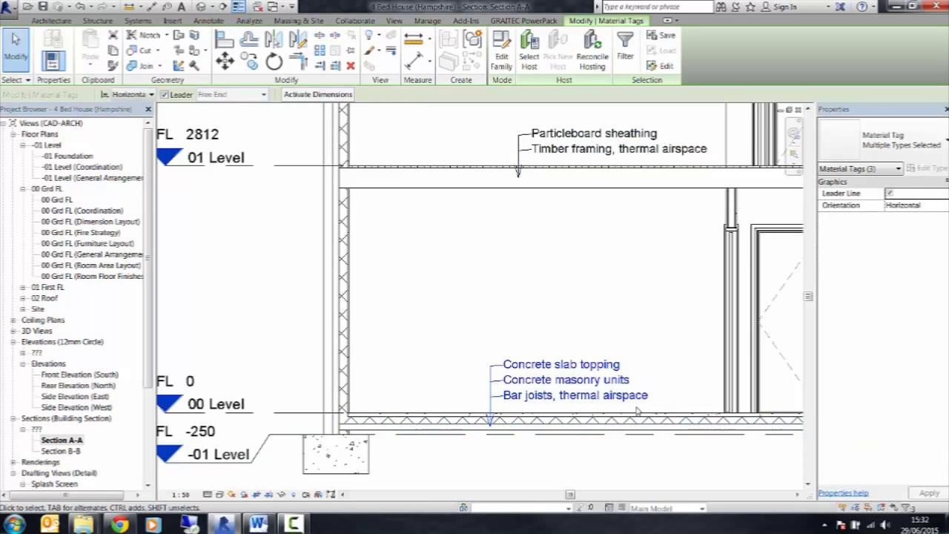
mouse_move(641, 330)
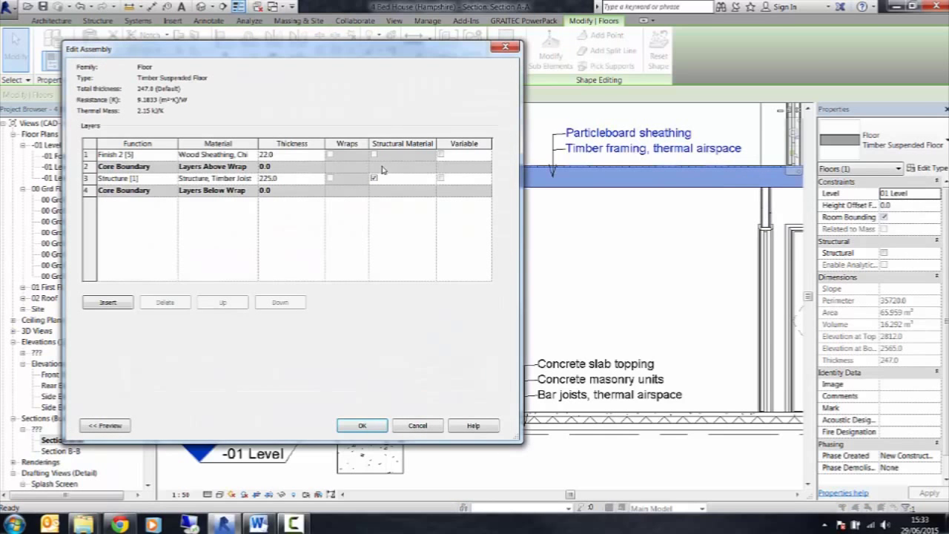
click(218, 154)
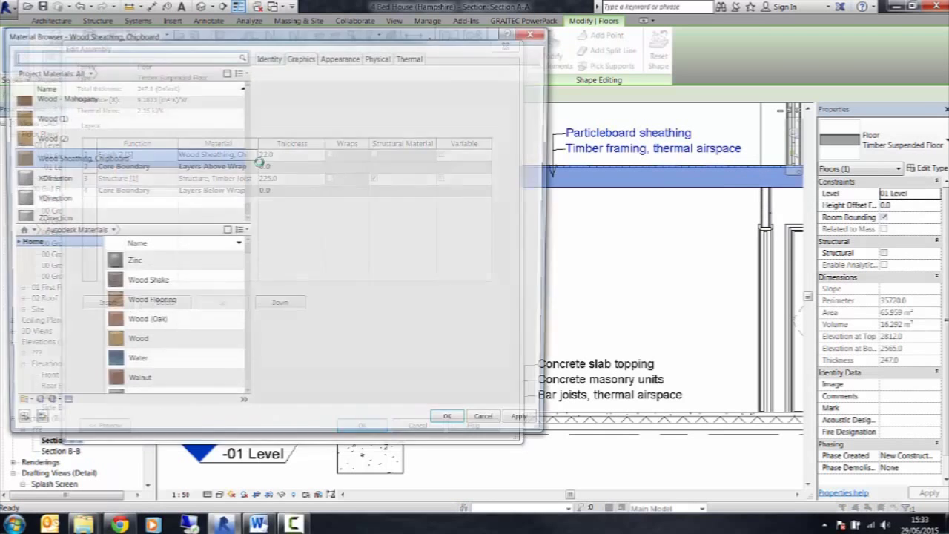
click(269, 58)
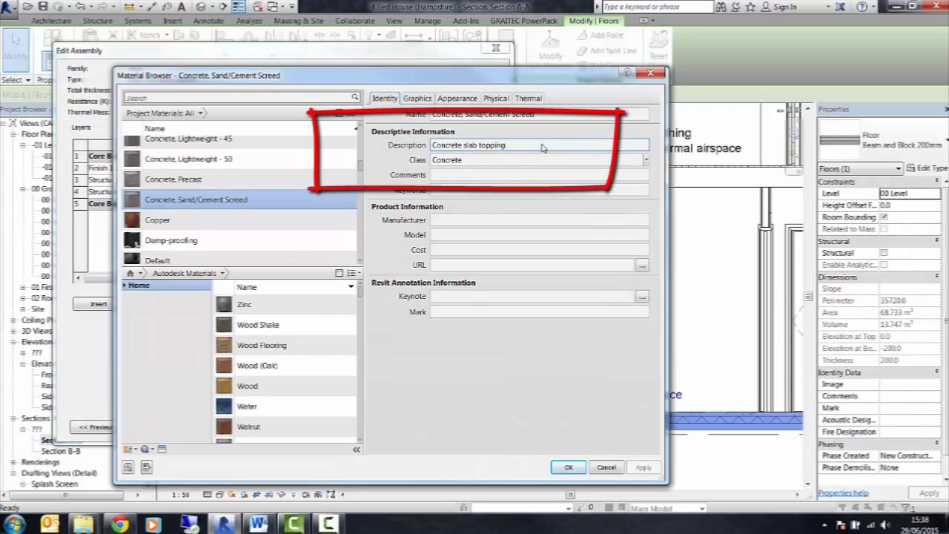
Rename the screed description to 'Concrete Sand/Cement Screed' and open PowerPack's tag annotation editor.
double_click(475, 146)
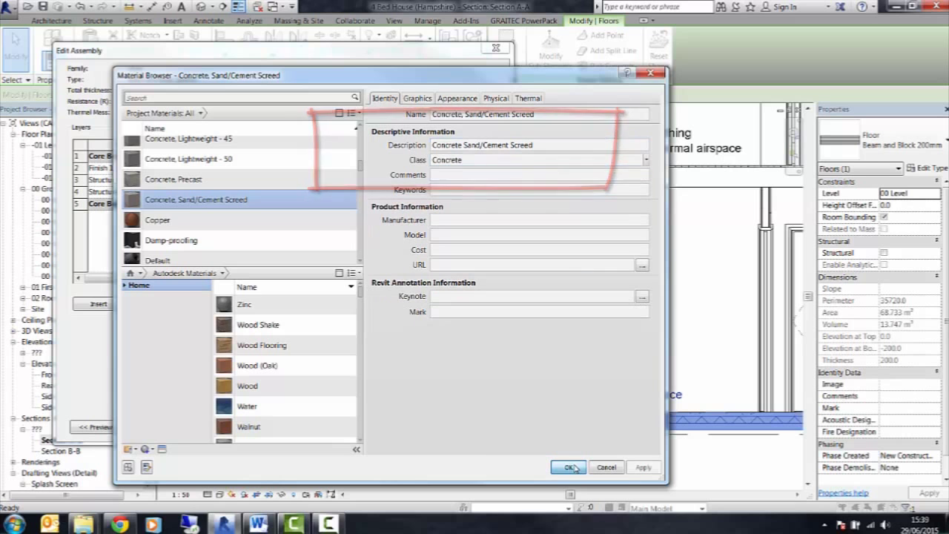
click(568, 467)
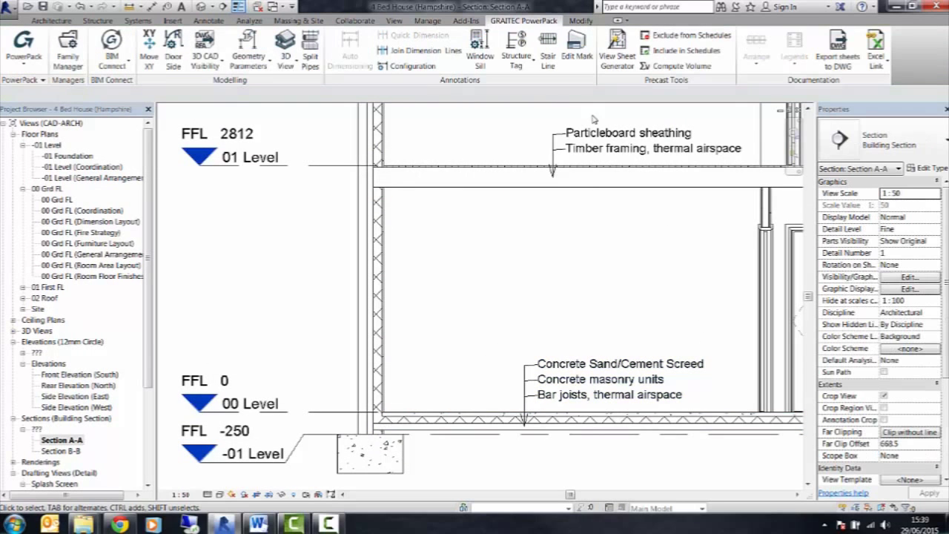
click(516, 46)
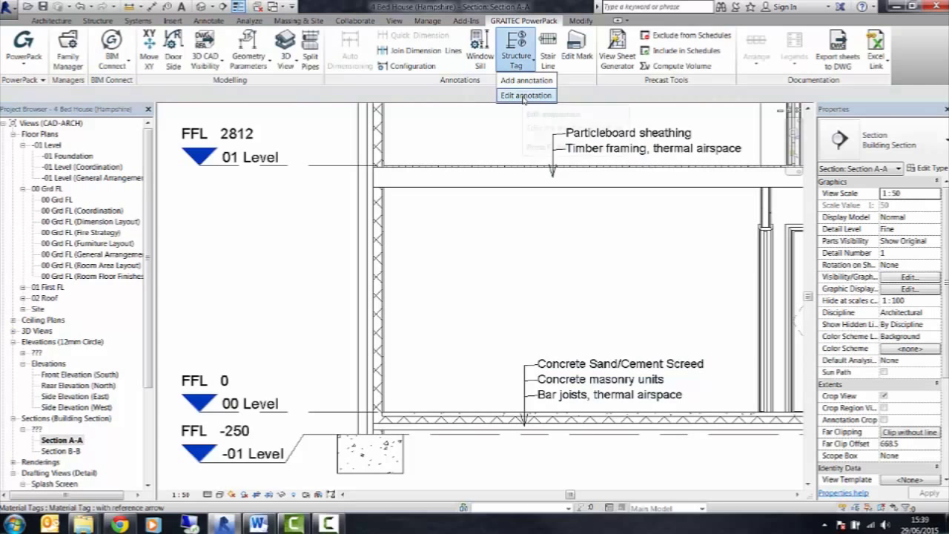
click(525, 94)
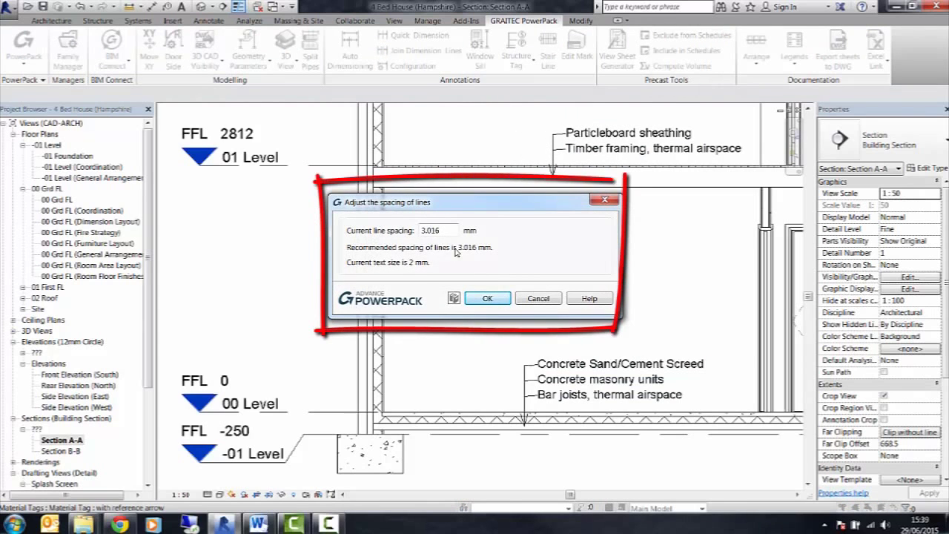